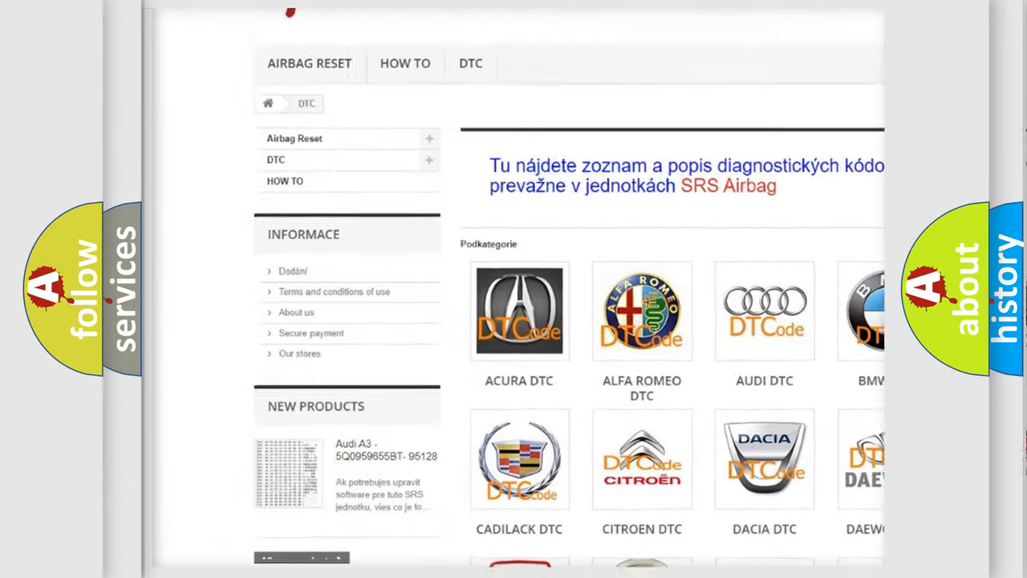
Scroll down the DTC catalogue past the manufacturer logos to the B-code list.
scroll(down, 3)
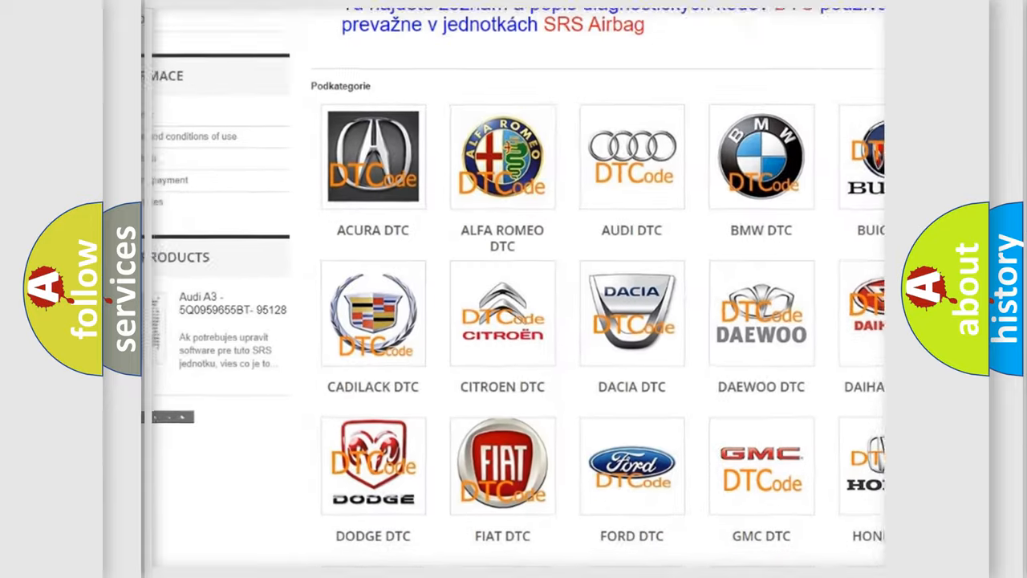
scroll(down, 3)
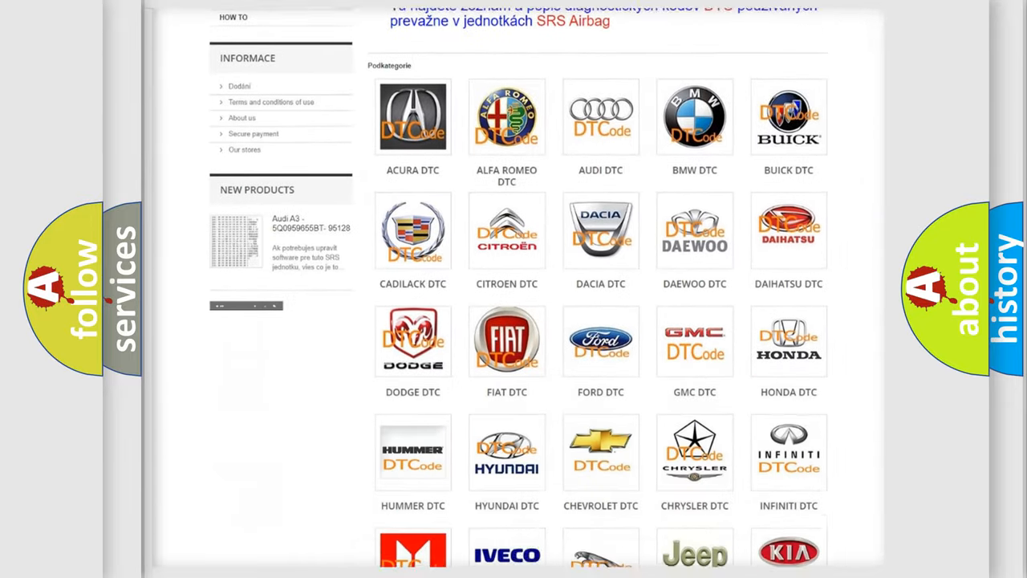
scroll(down, 3)
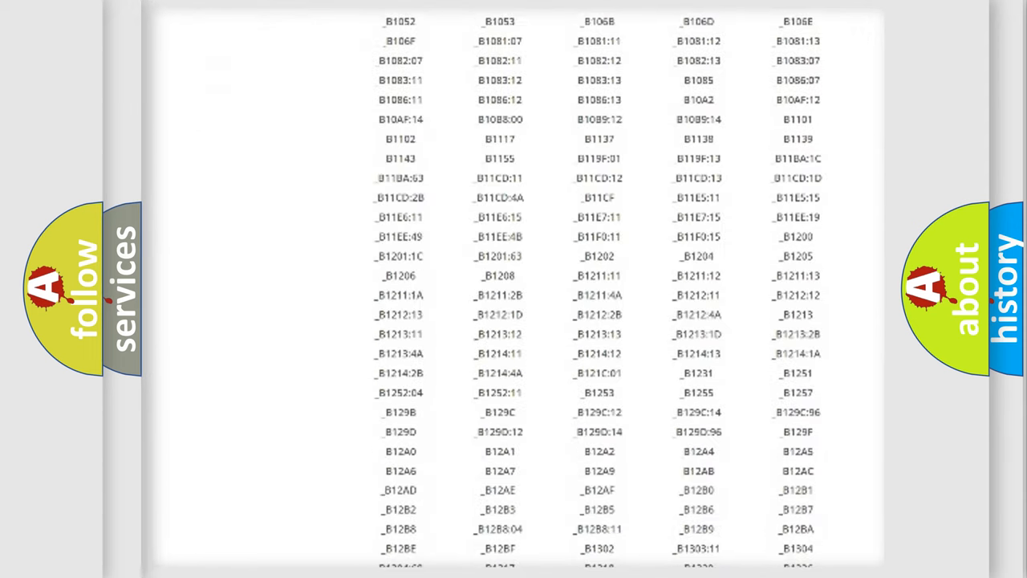
scroll(down, 3)
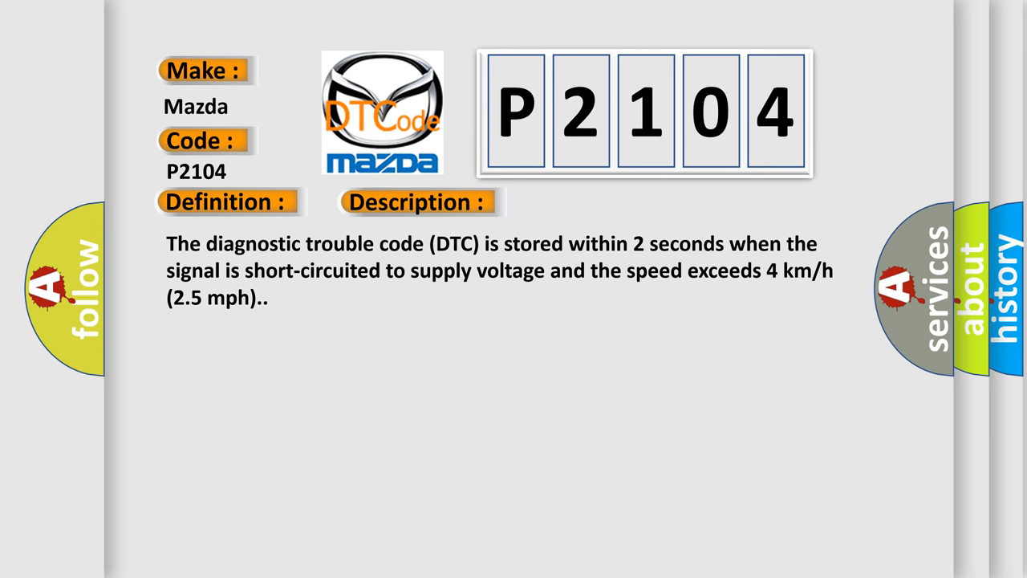
Advance the slide to show P2104's cause: speed signal cable shorted to supply voltage.
click(591, 202)
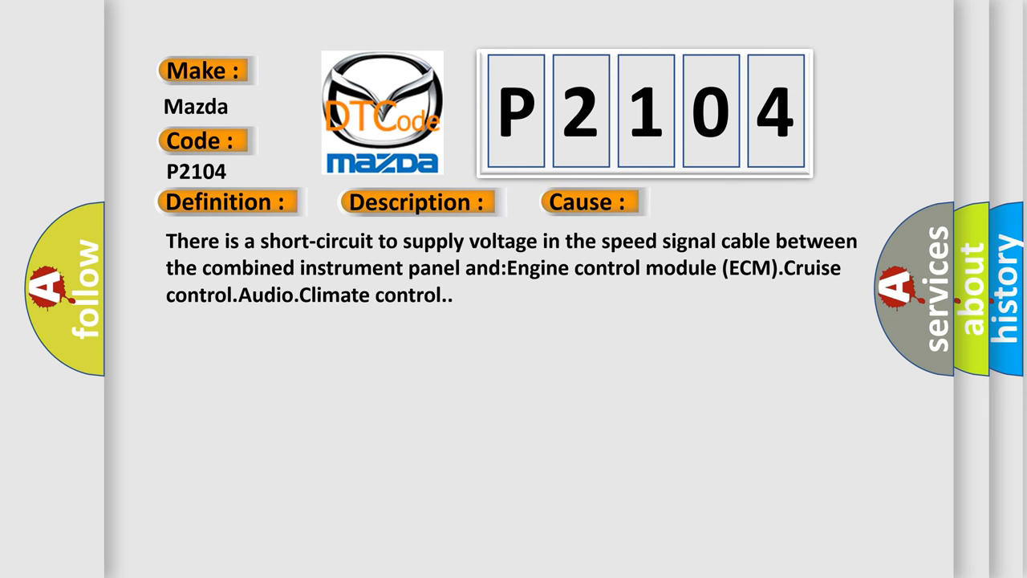